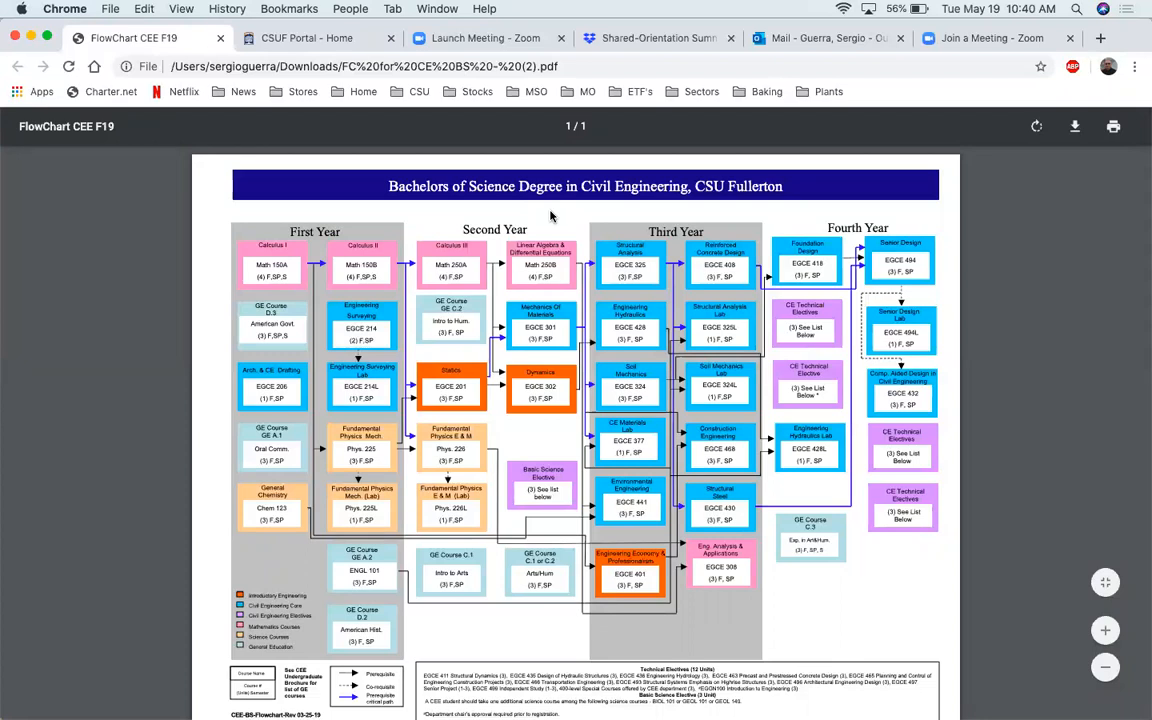
pyautogui.moveTo(300, 292)
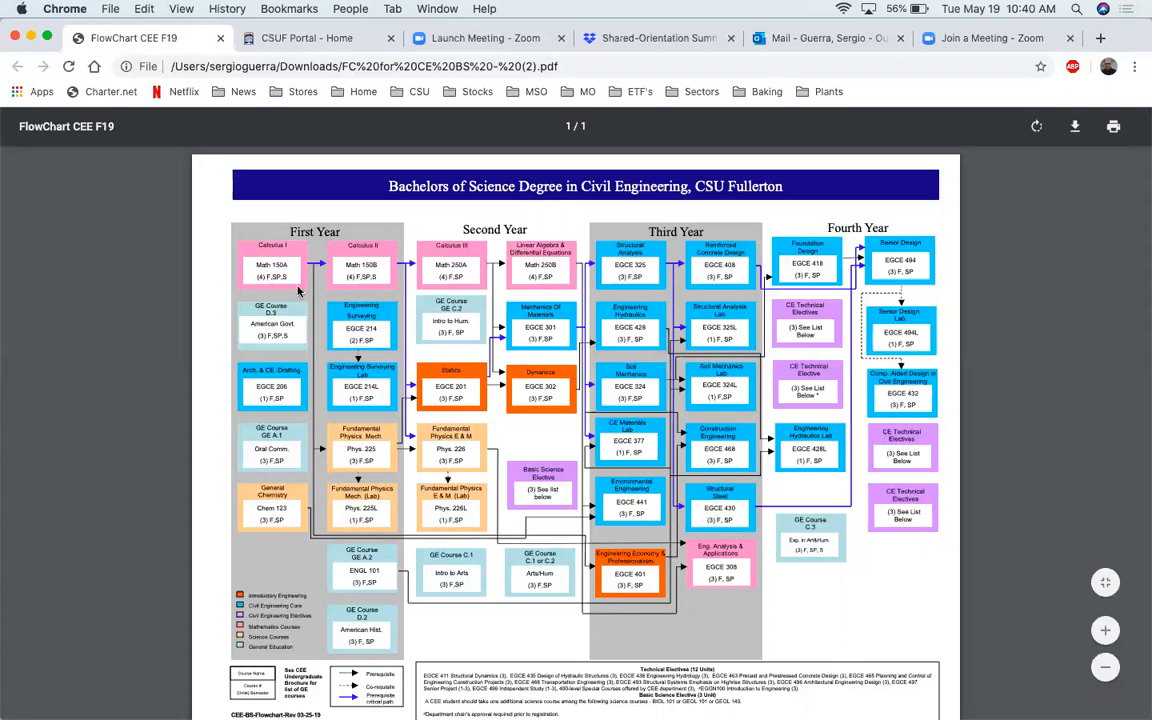
pyautogui.moveTo(332, 360)
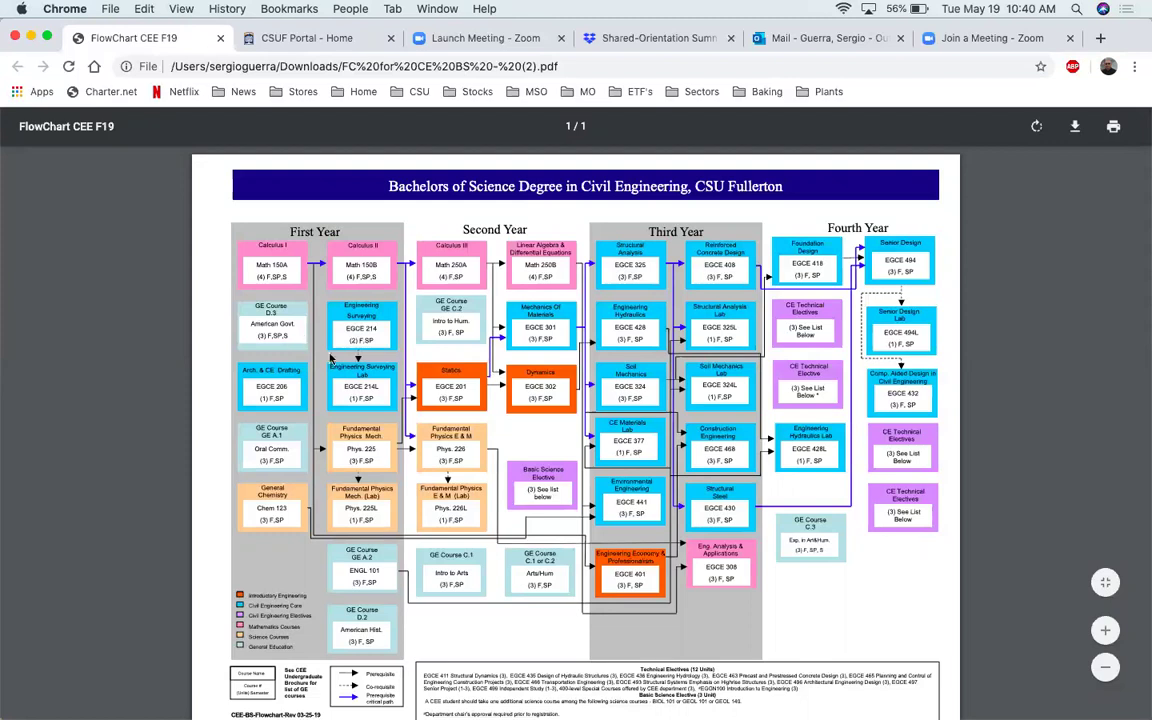
pyautogui.moveTo(384, 450)
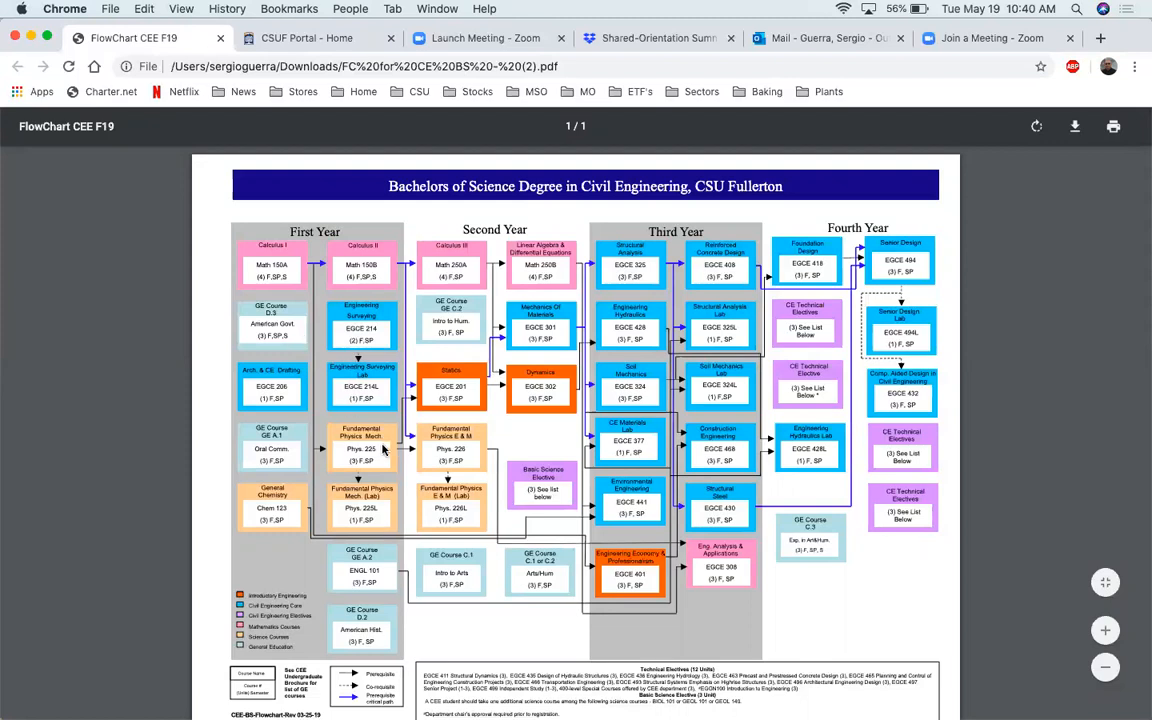
pyautogui.moveTo(456, 402)
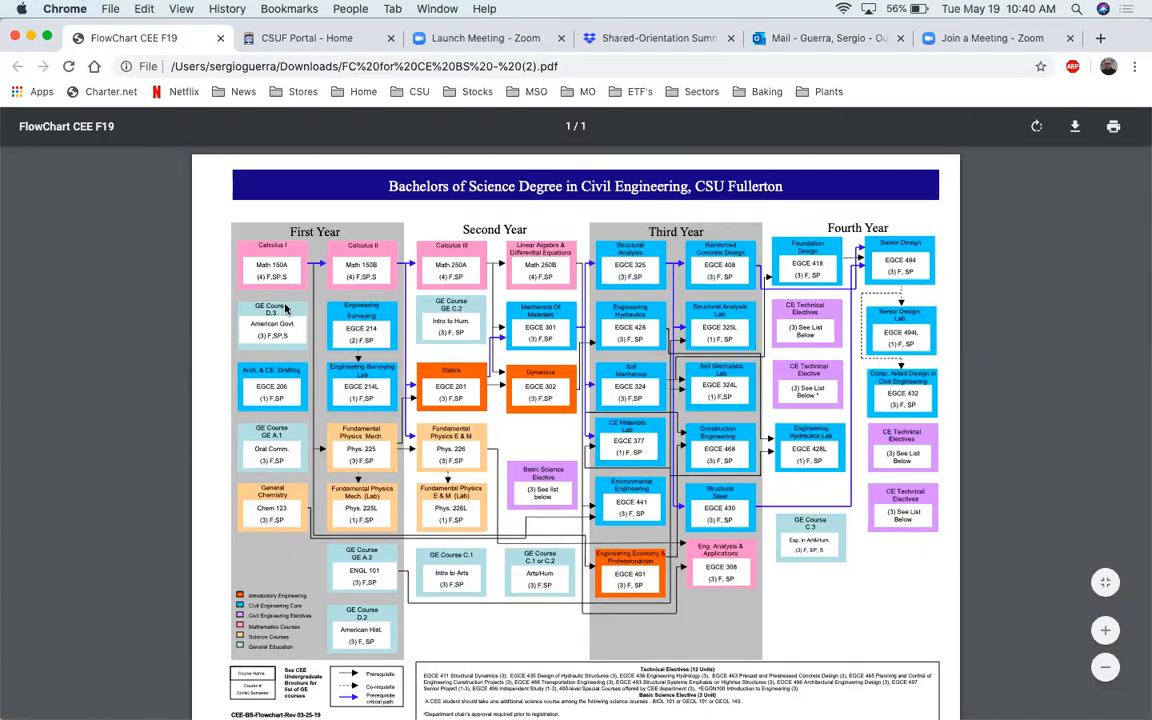
pyautogui.moveTo(278, 258)
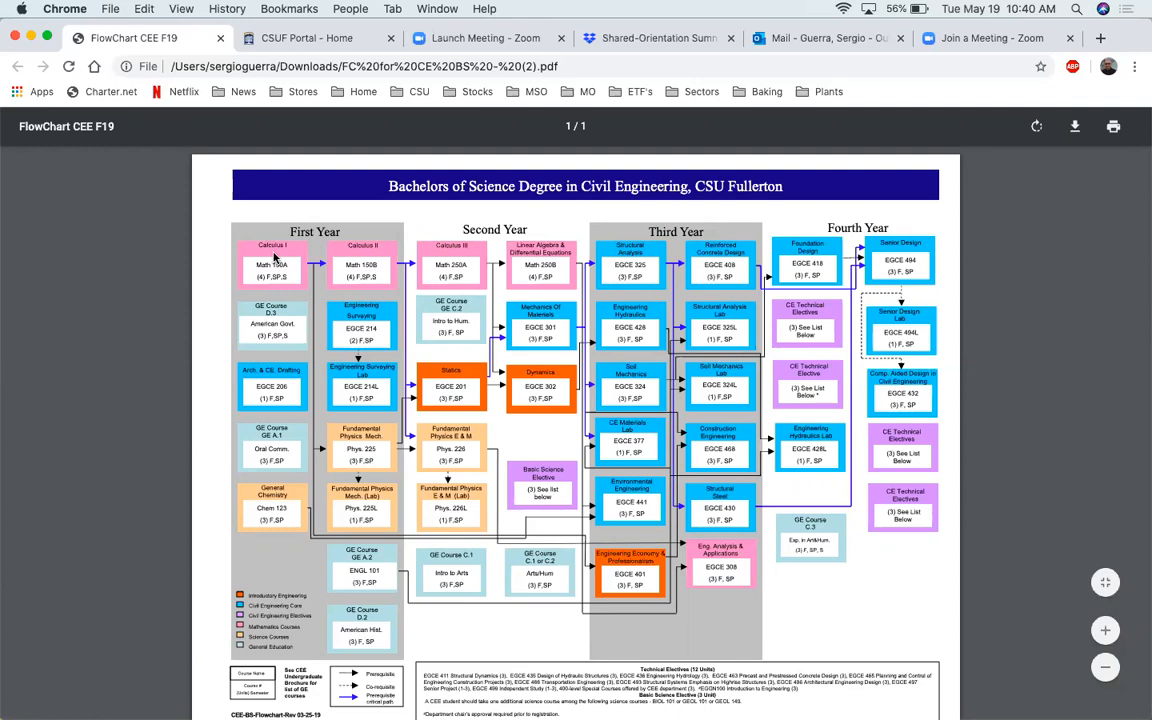
pyautogui.moveTo(276, 324)
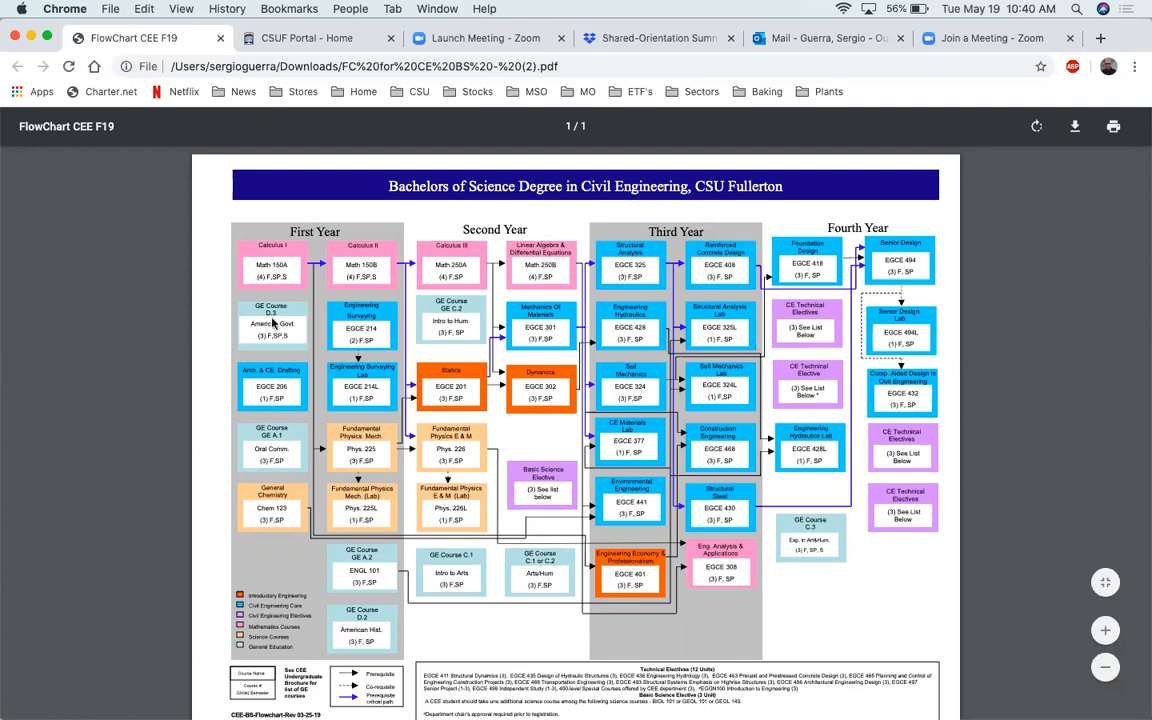
pyautogui.moveTo(292, 268)
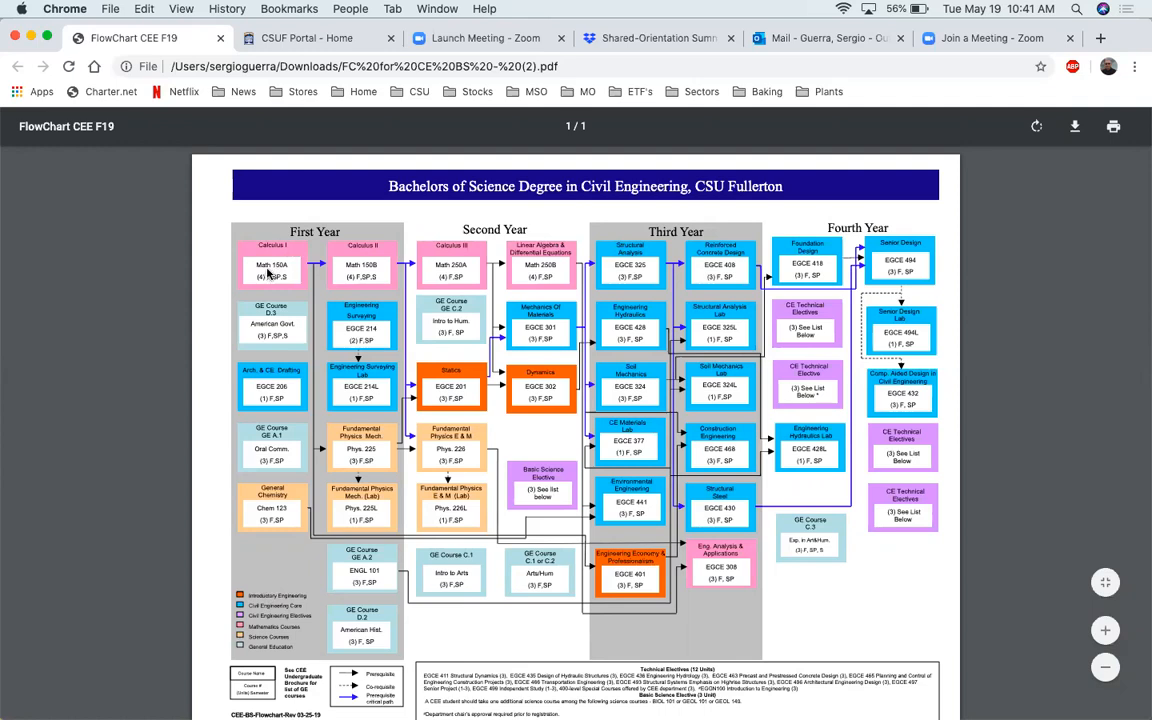
pyautogui.moveTo(278, 272)
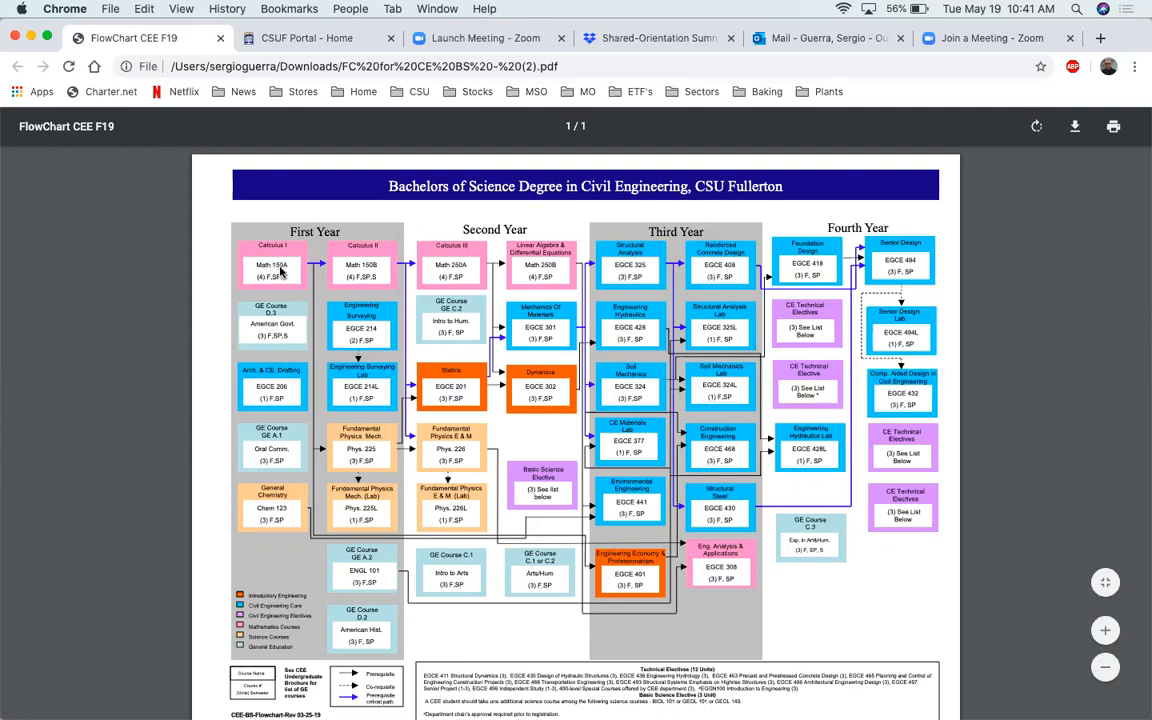
pyautogui.moveTo(276, 250)
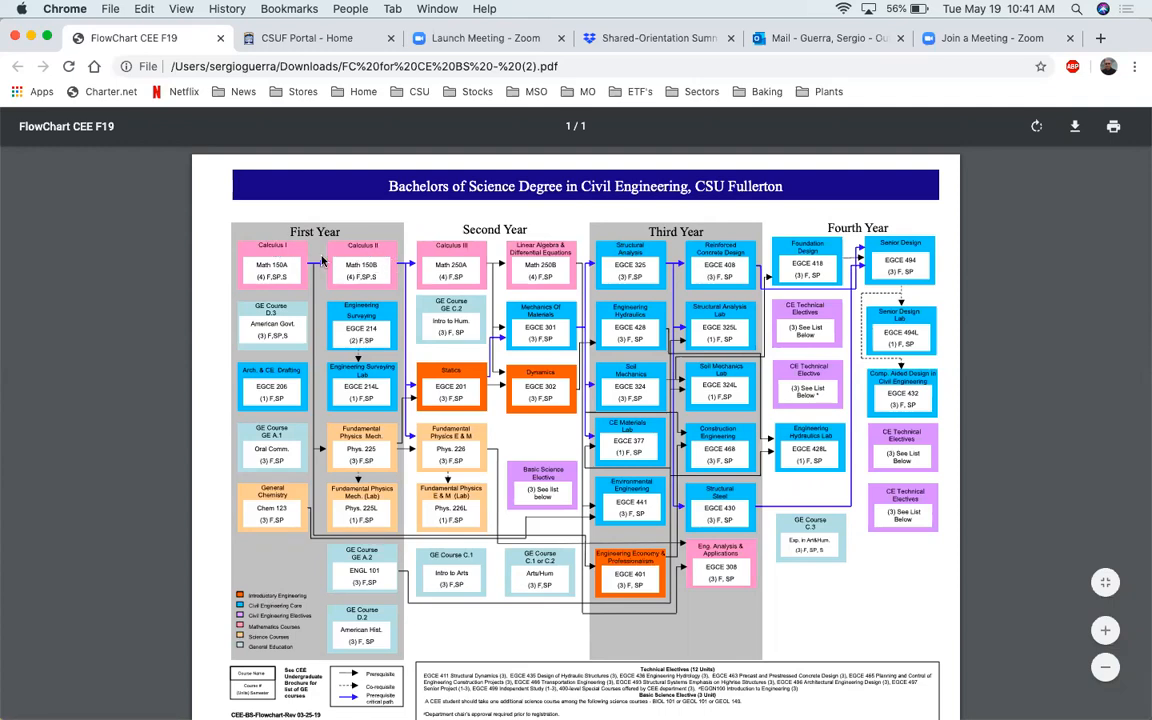
pyautogui.moveTo(288, 316)
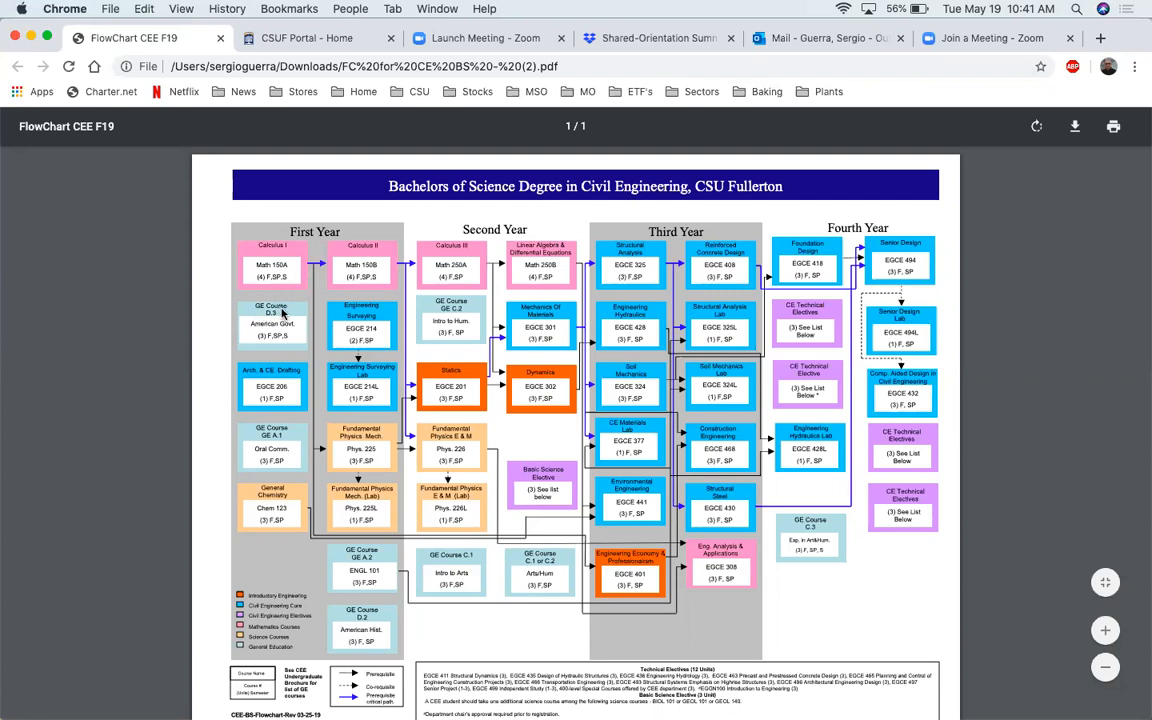
pyautogui.moveTo(296, 316)
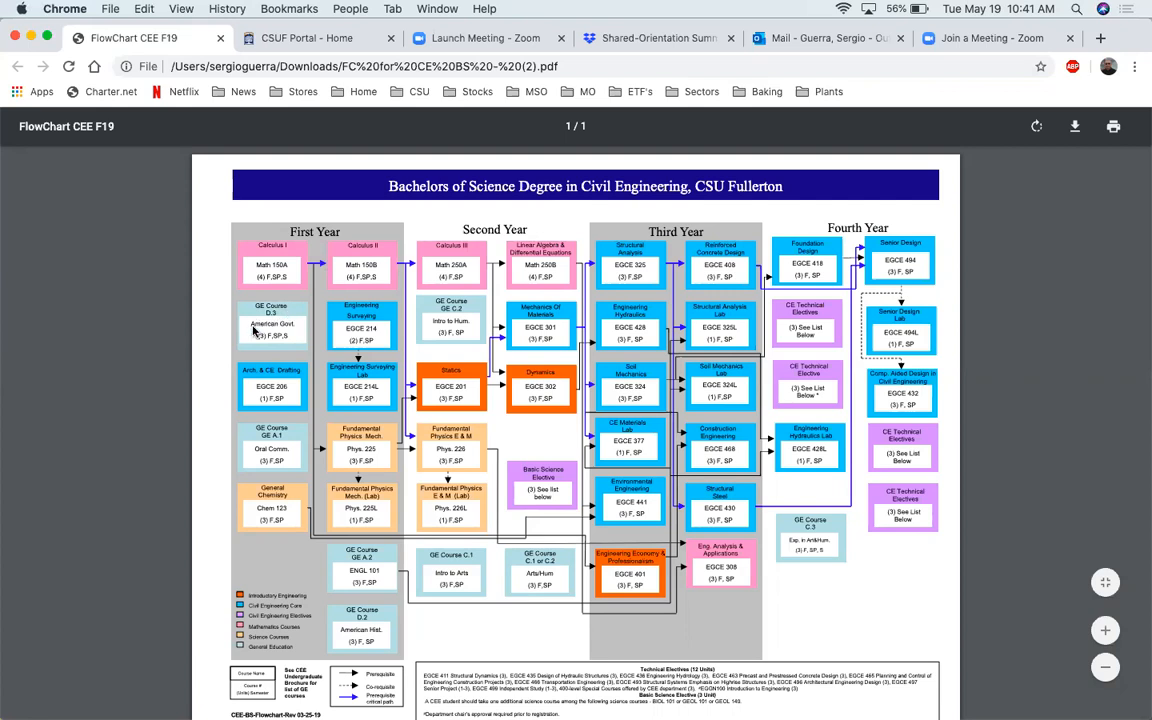
pyautogui.moveTo(290, 332)
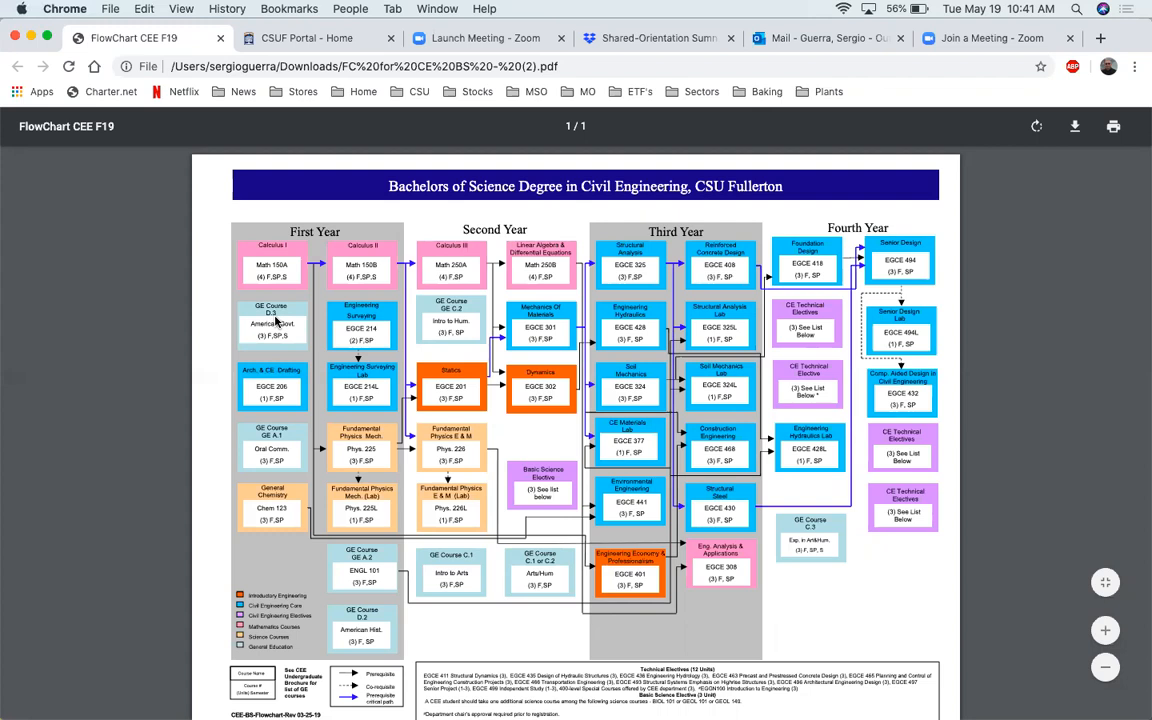
pyautogui.moveTo(264, 350)
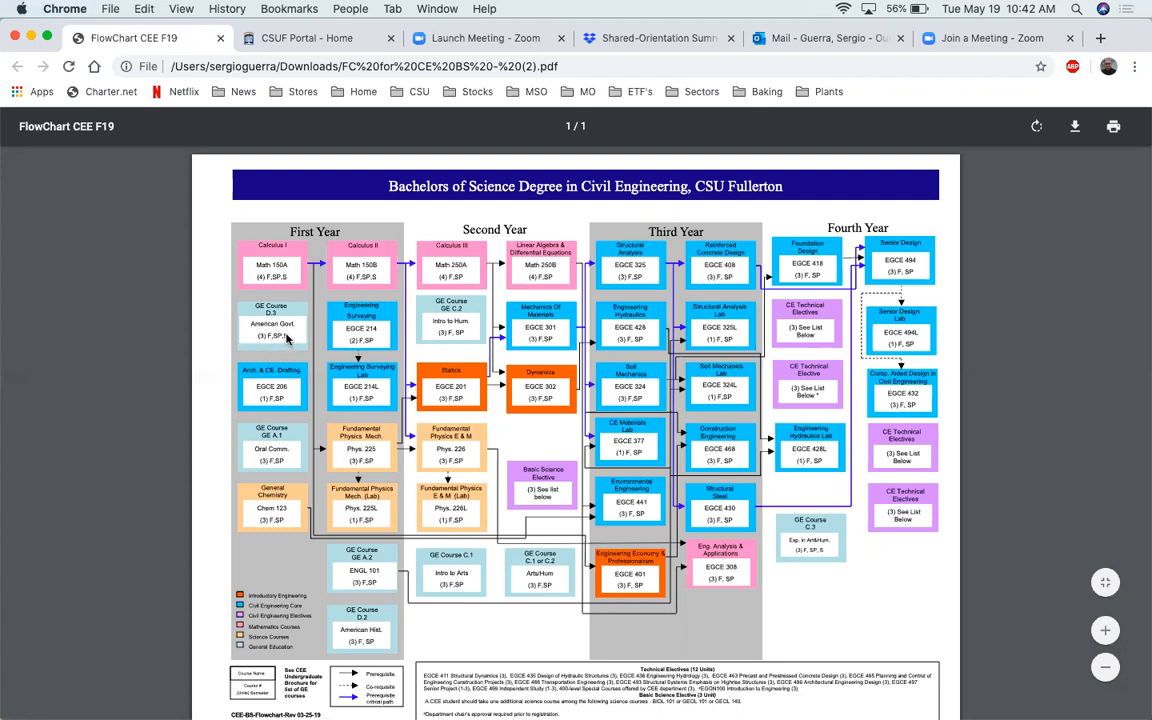
pyautogui.moveTo(288, 350)
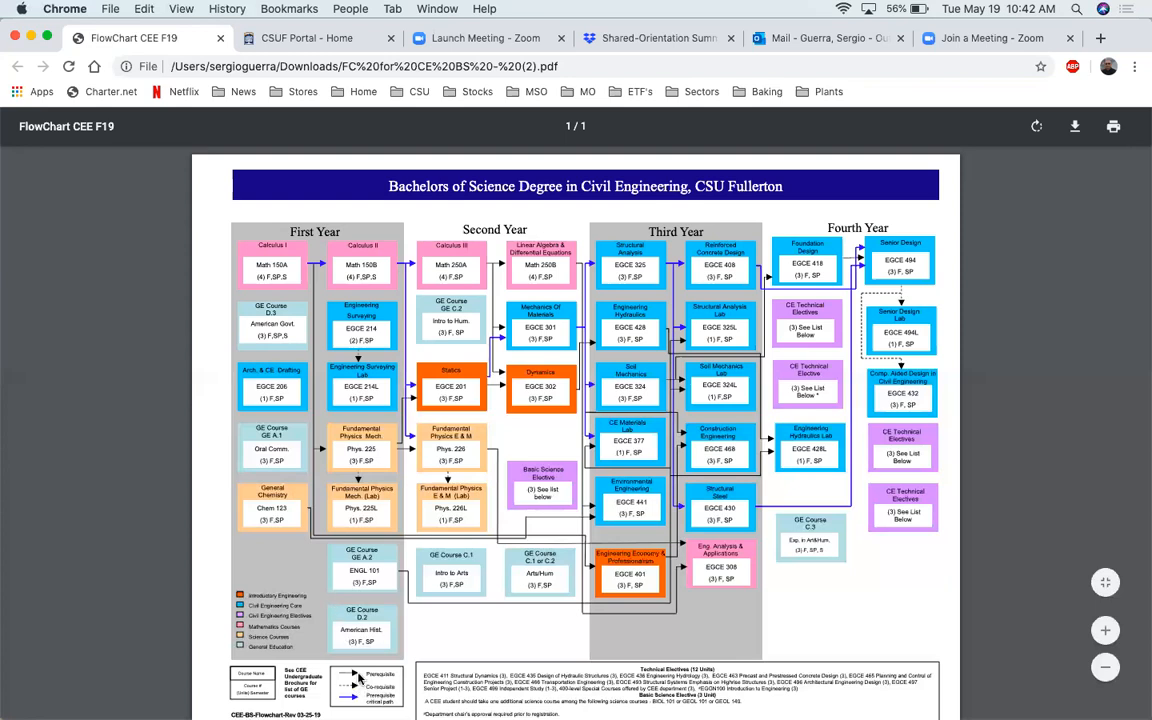
pyautogui.moveTo(300, 268)
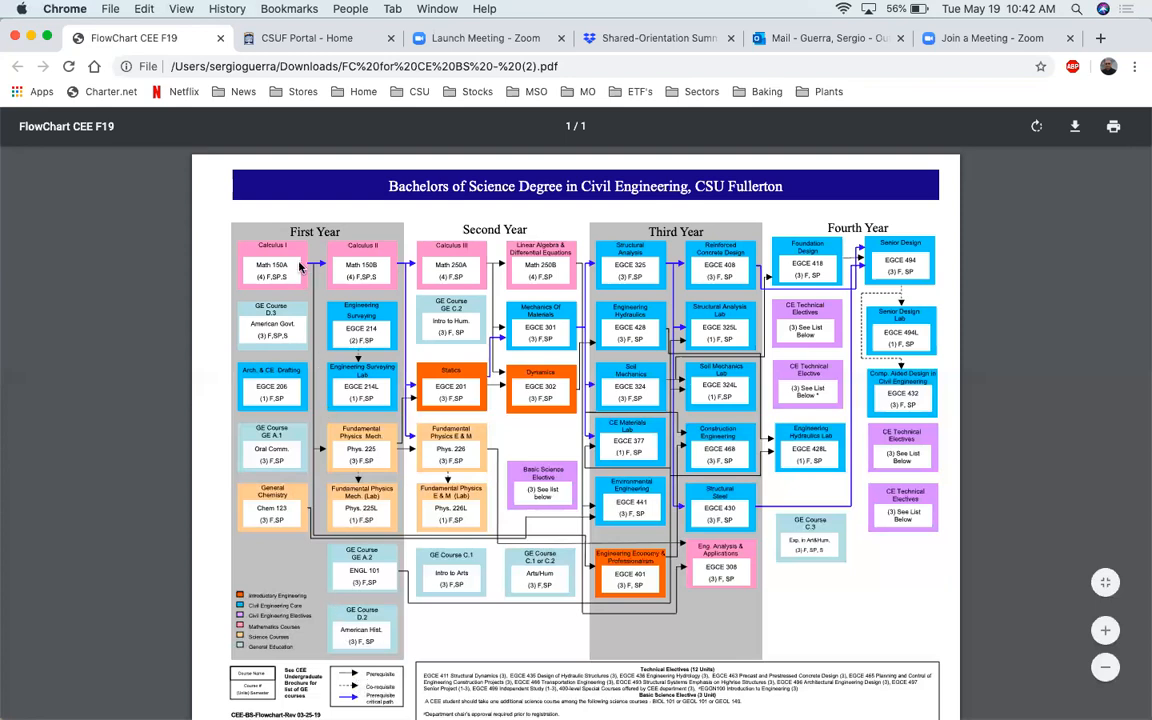
pyautogui.moveTo(322, 268)
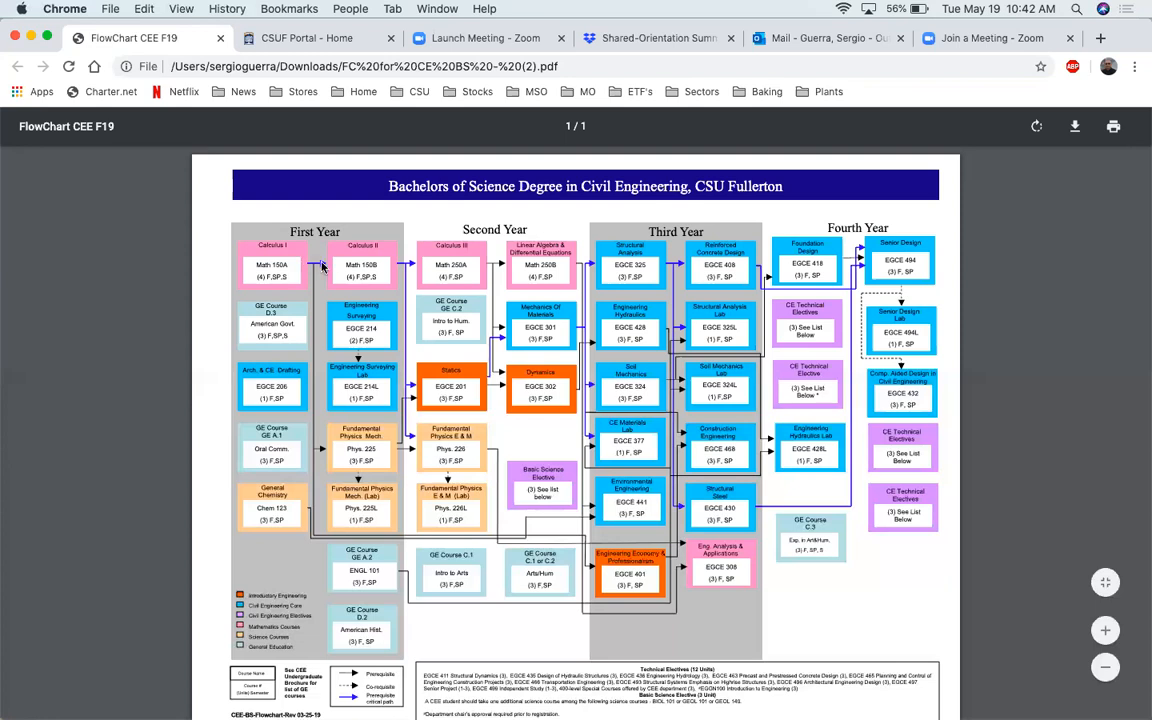
pyautogui.moveTo(348, 270)
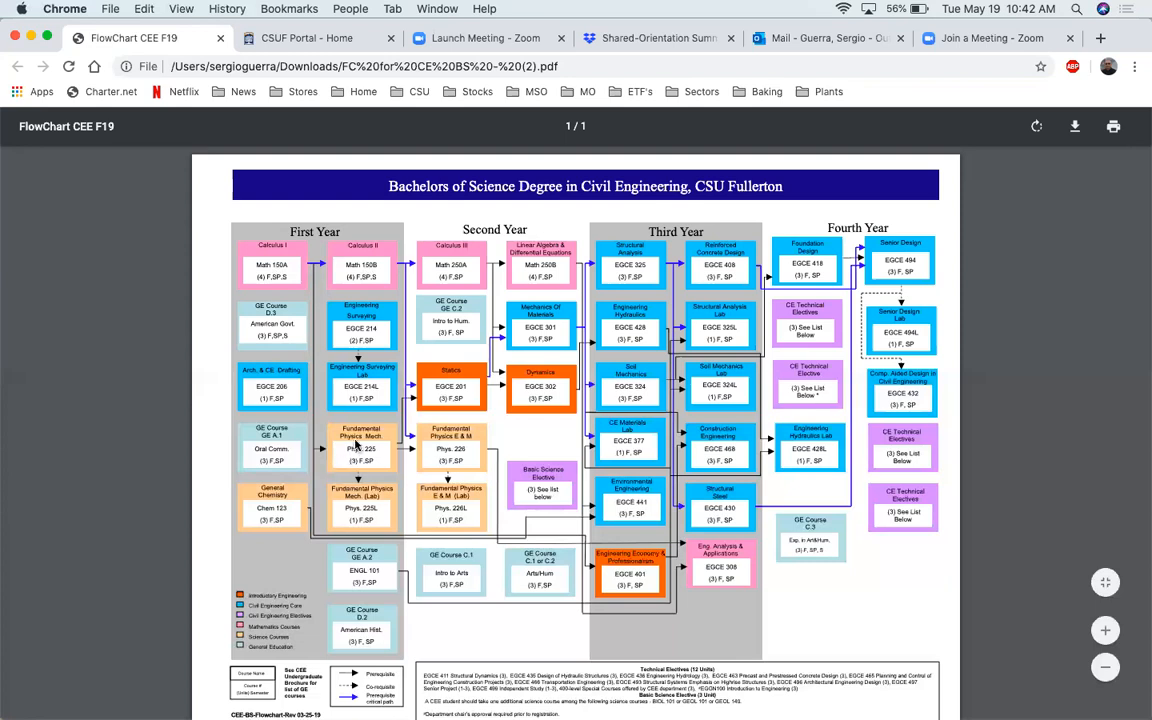
pyautogui.moveTo(274, 320)
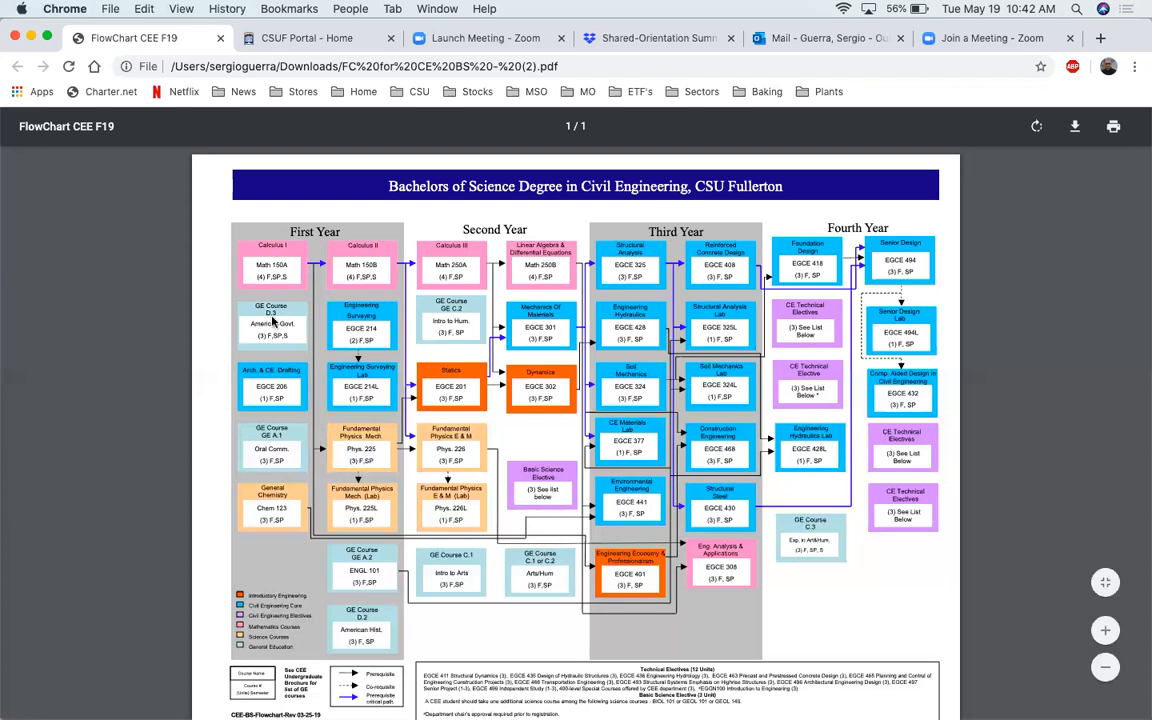
pyautogui.moveTo(322, 444)
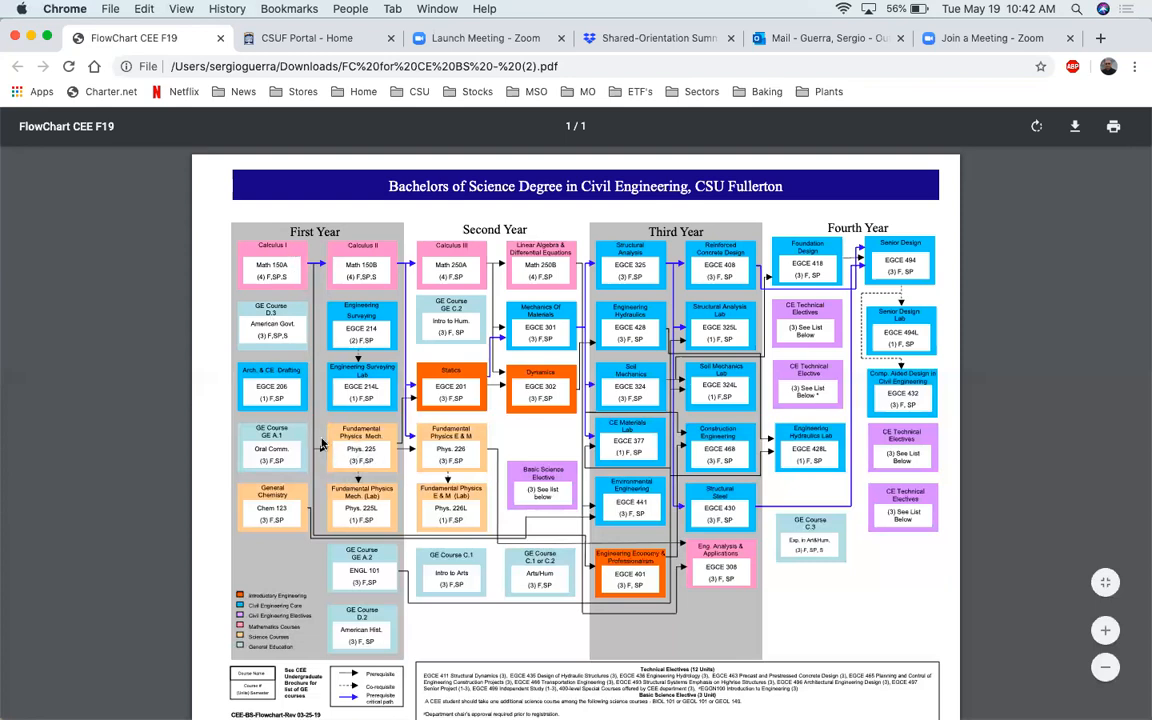
pyautogui.moveTo(290, 268)
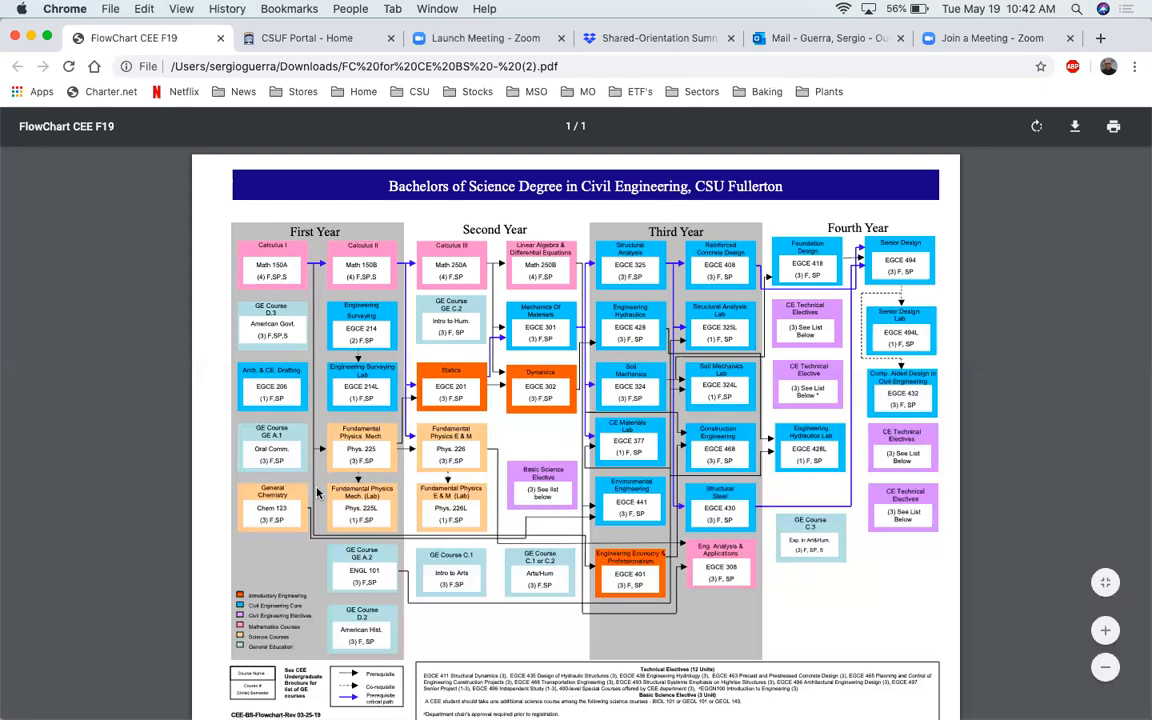
pyautogui.moveTo(318, 532)
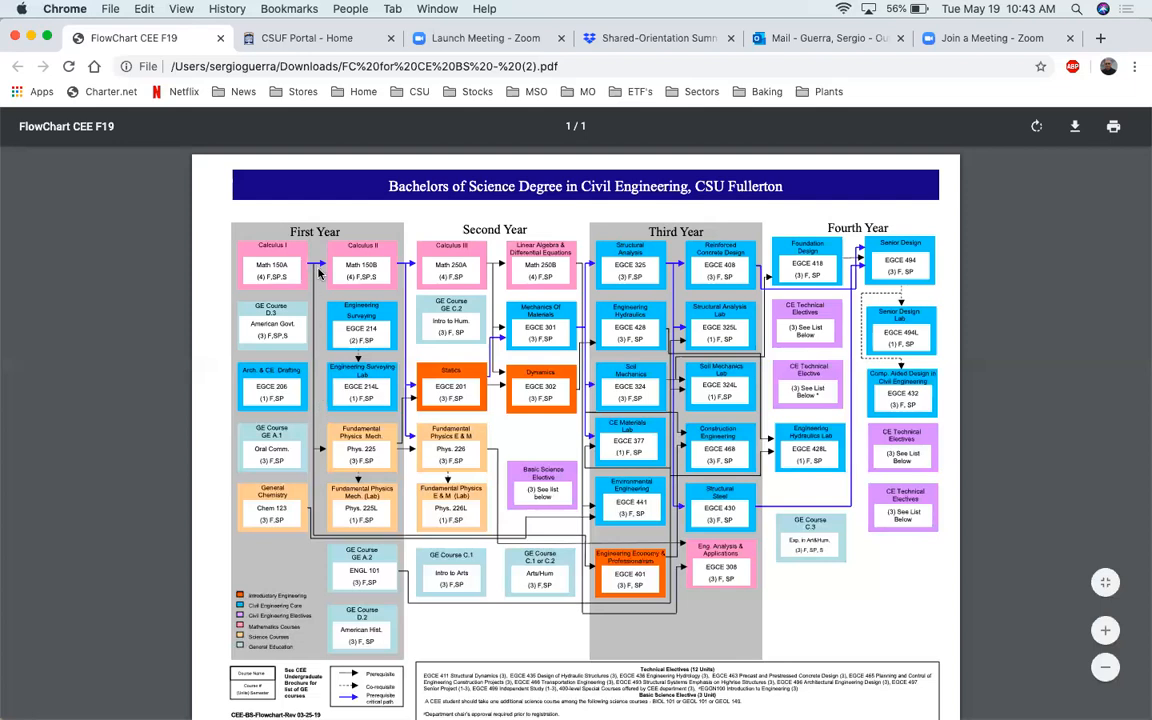
pyautogui.moveTo(380, 316)
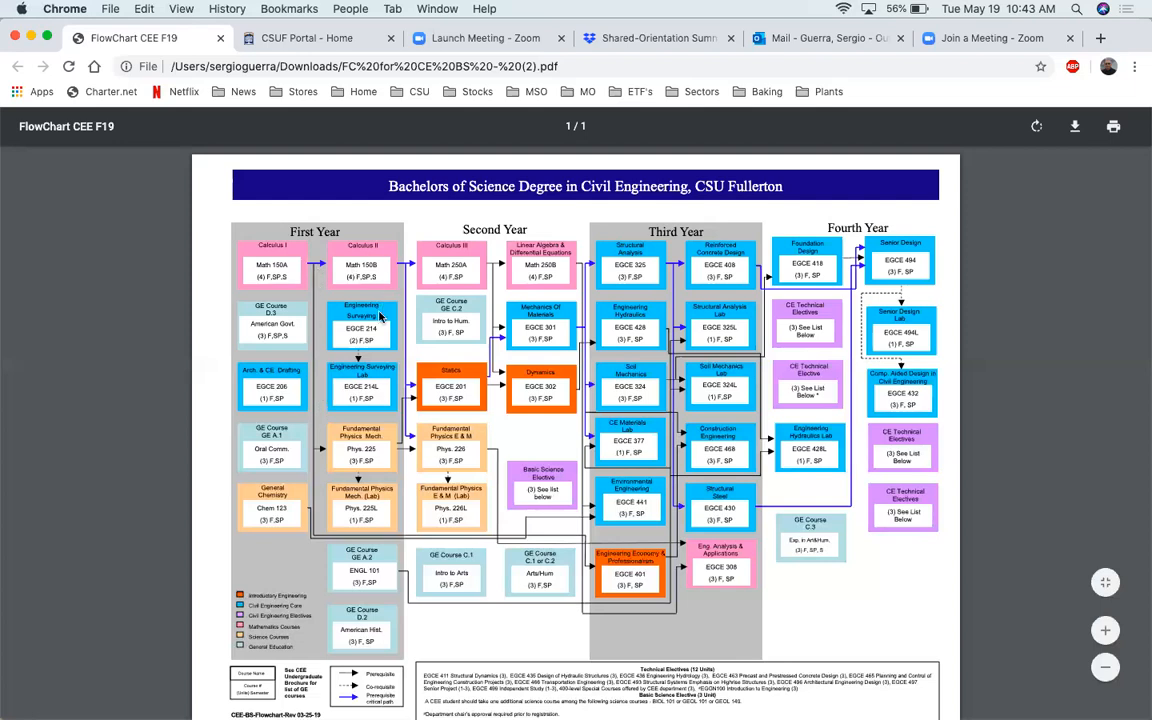
pyautogui.moveTo(356, 292)
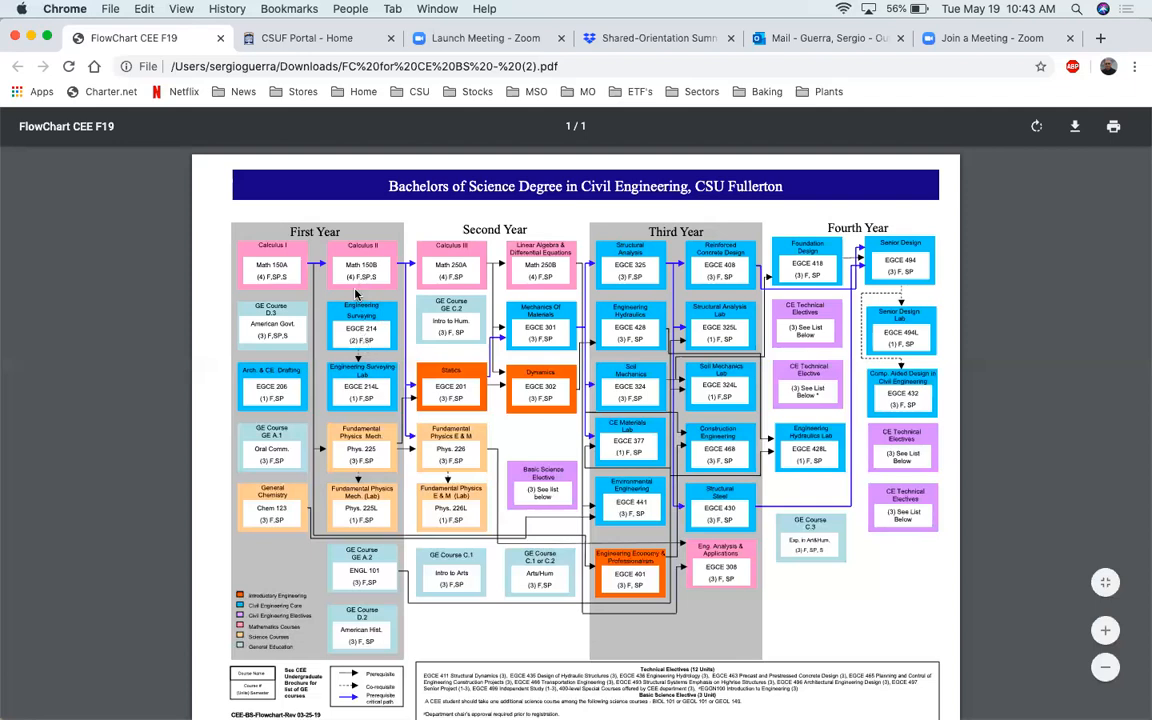
pyautogui.moveTo(280, 396)
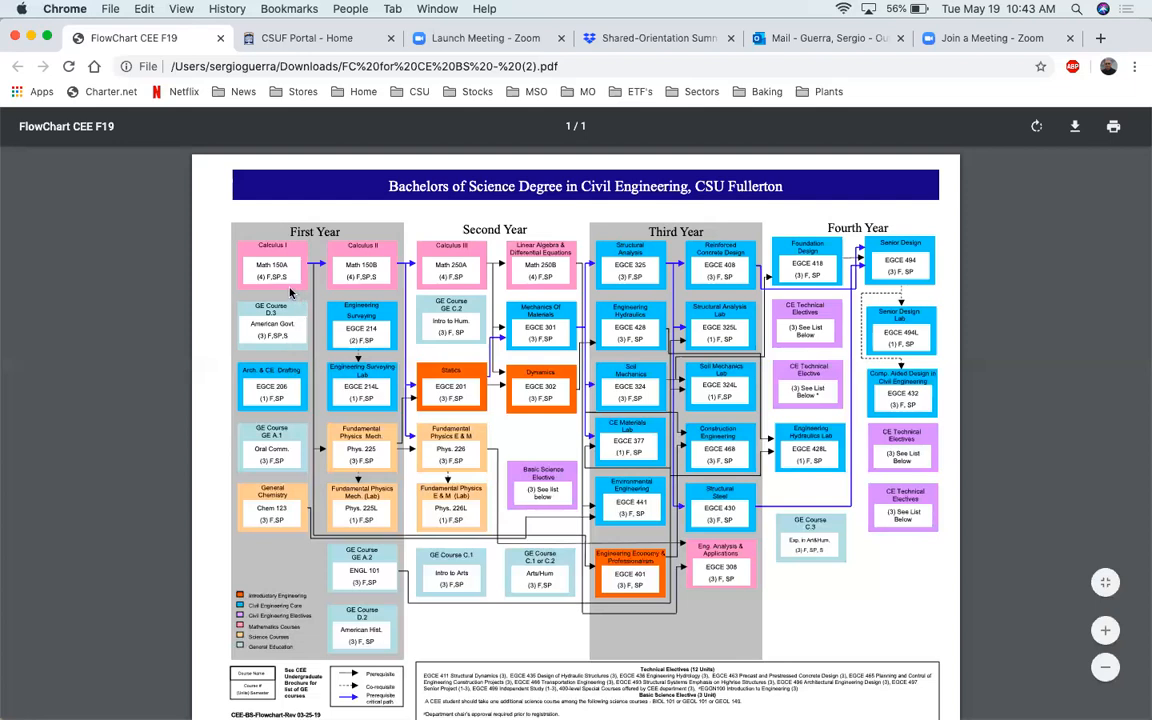
pyautogui.moveTo(276, 298)
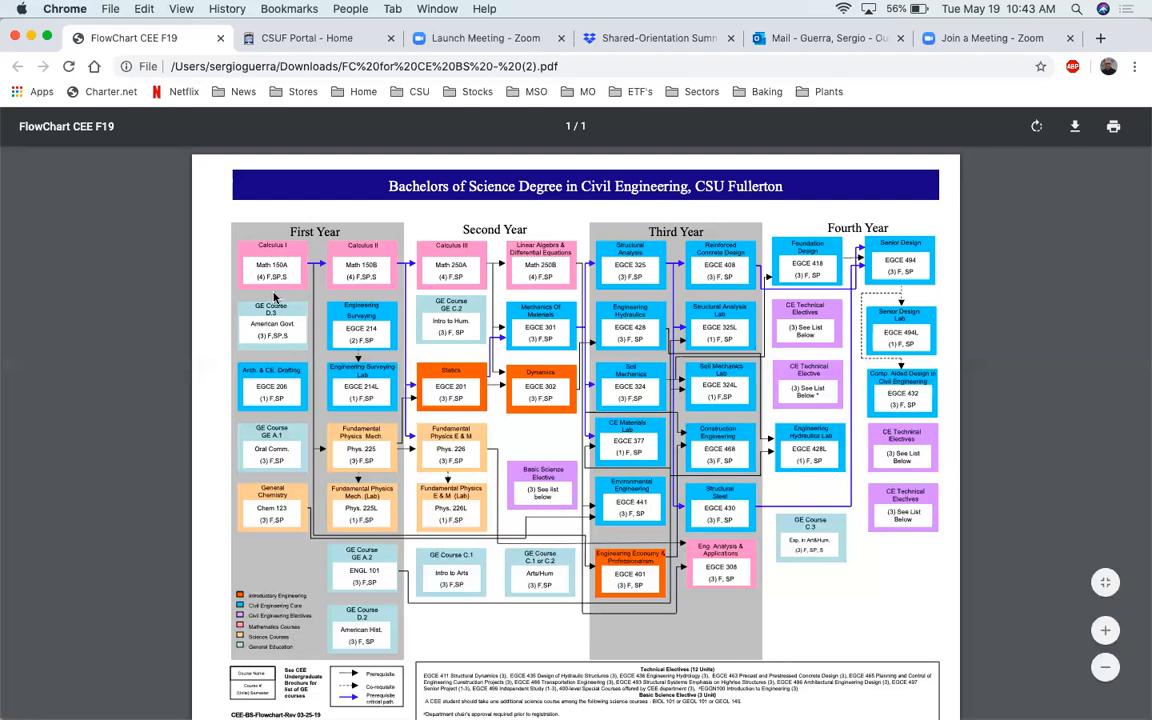
pyautogui.moveTo(258, 288)
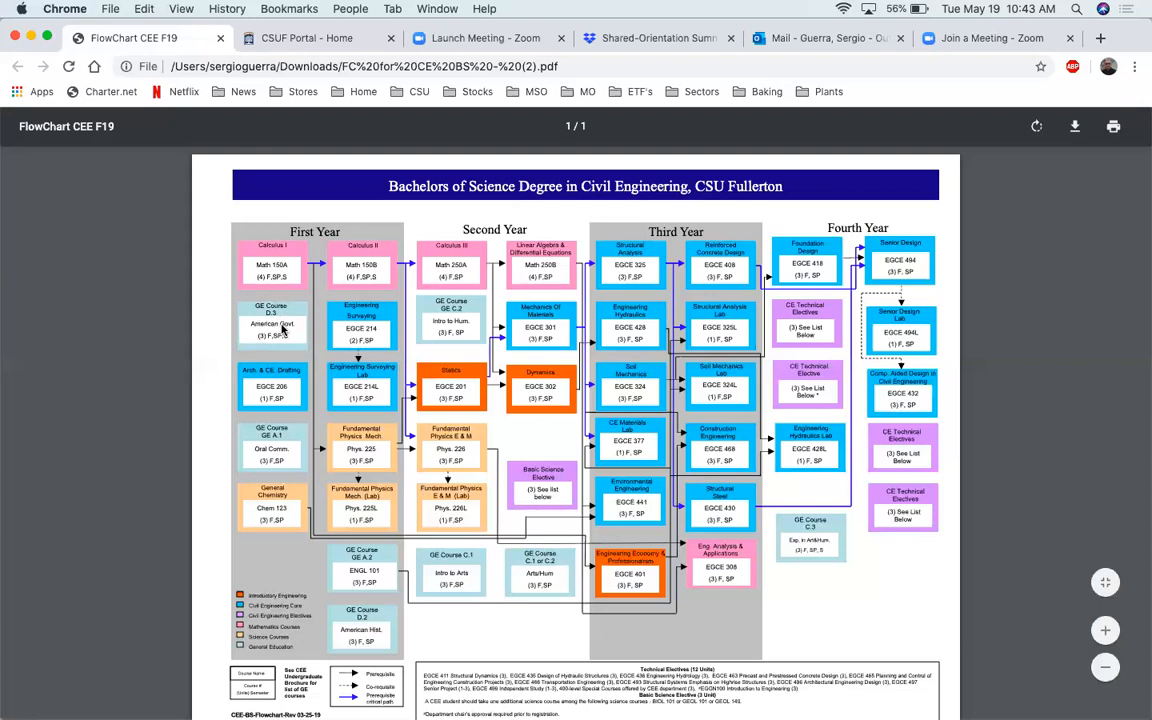
pyautogui.moveTo(344, 284)
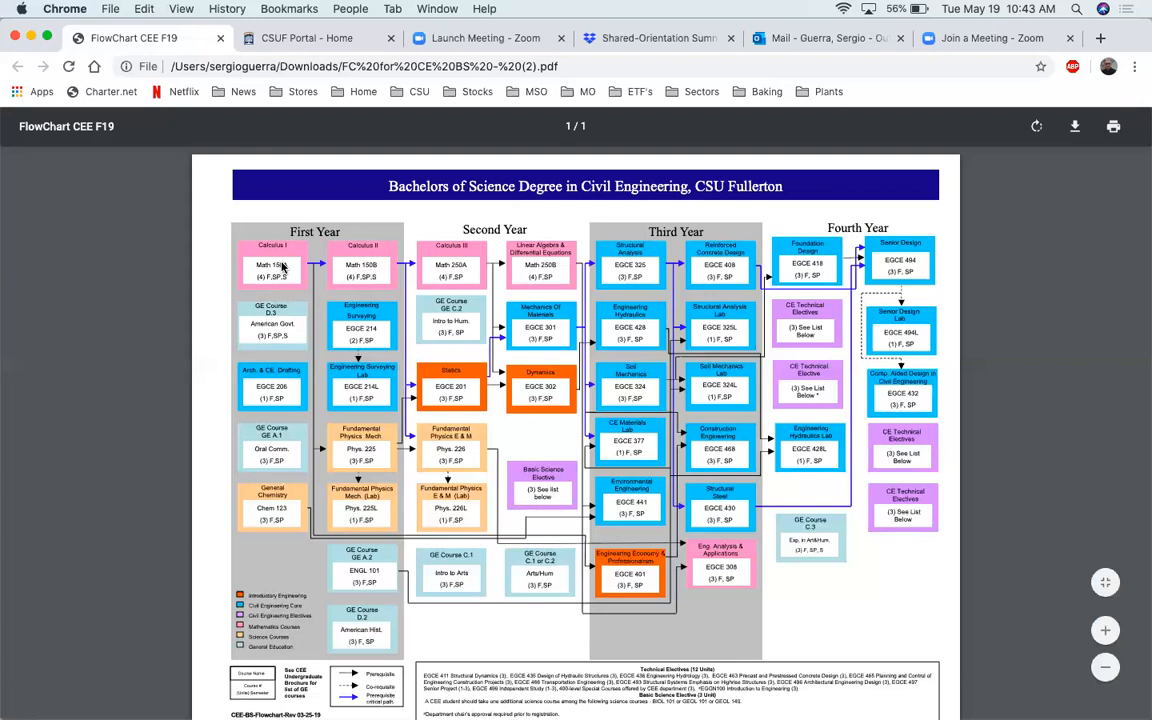
pyautogui.moveTo(290, 264)
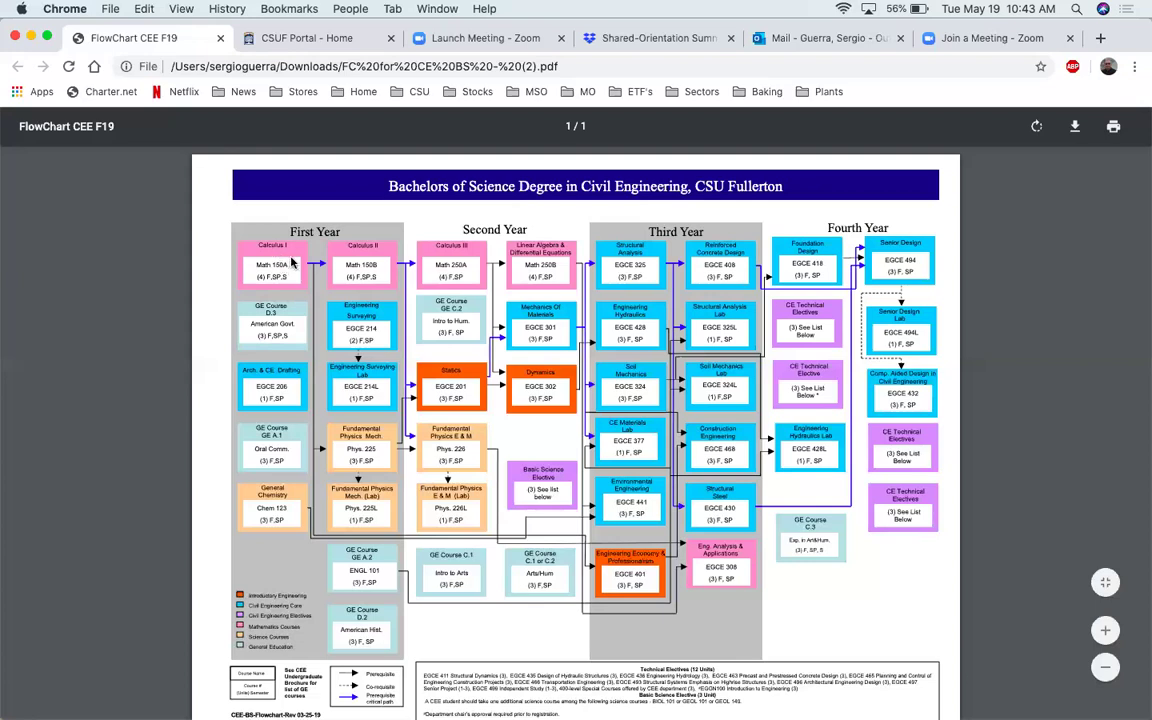
pyautogui.moveTo(284, 270)
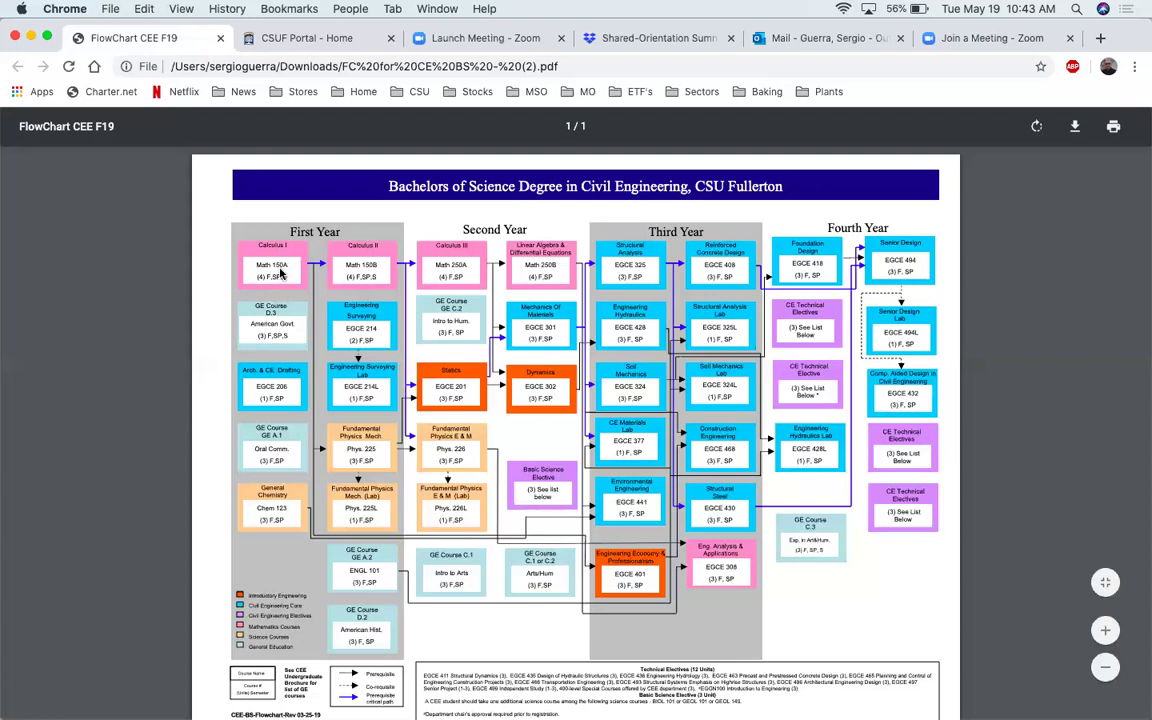
pyautogui.moveTo(330, 292)
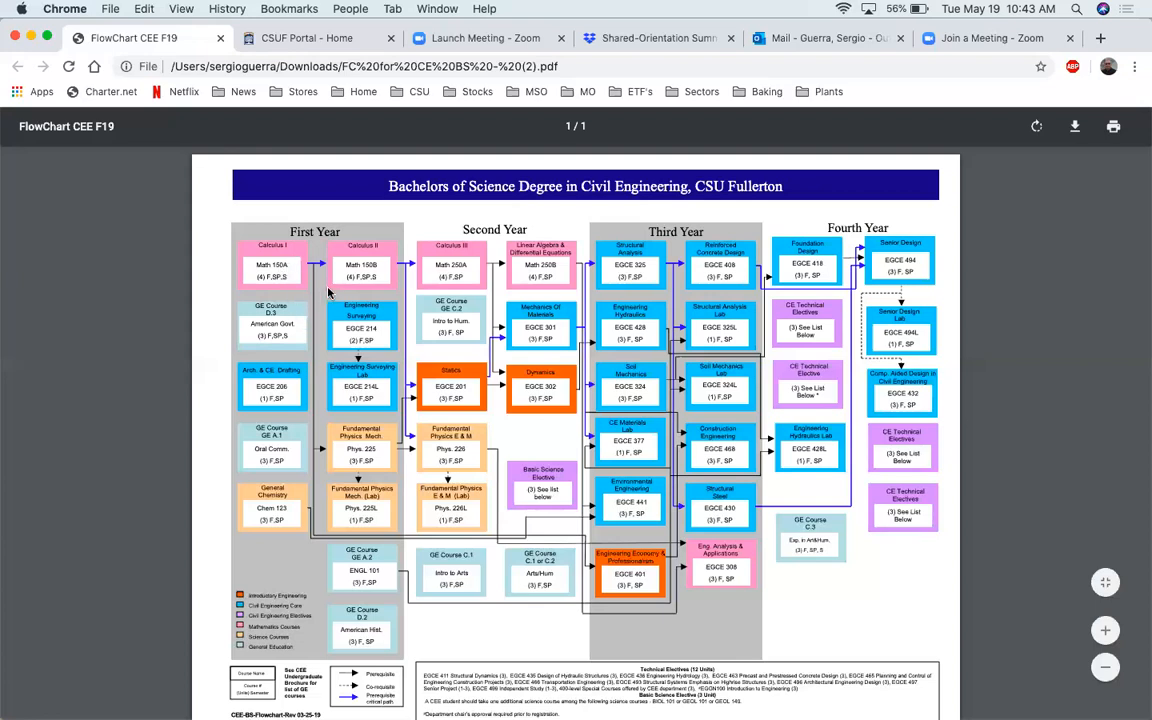
pyautogui.moveTo(296, 312)
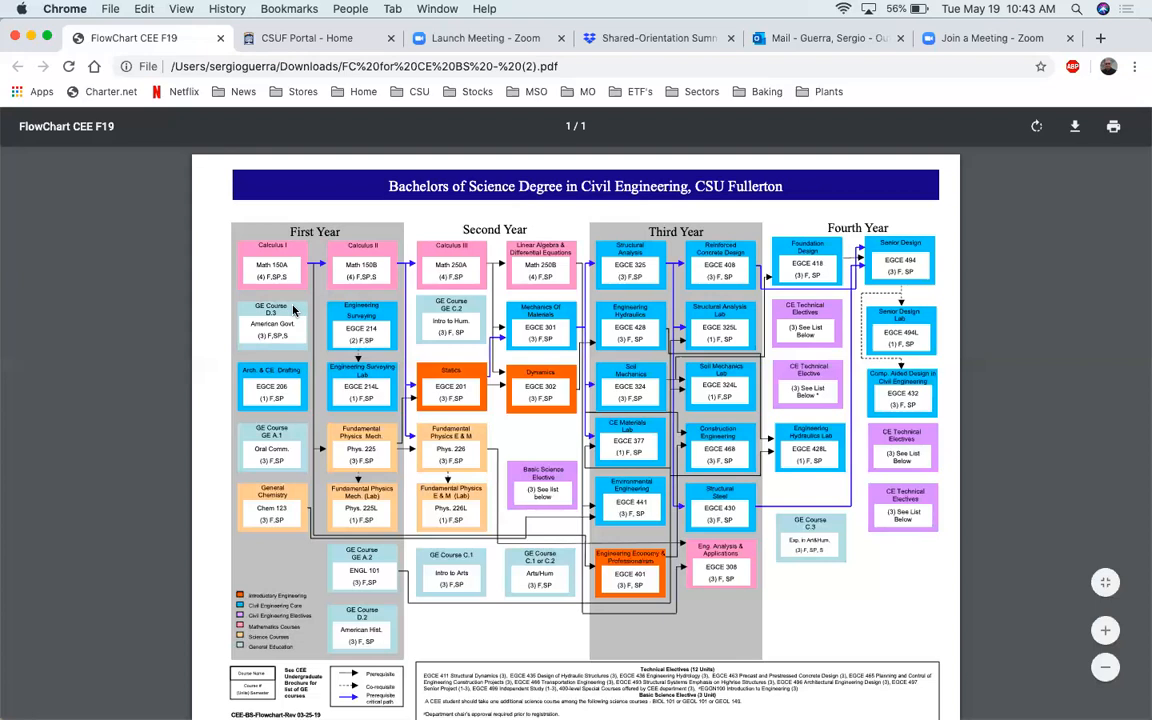
pyautogui.moveTo(316, 336)
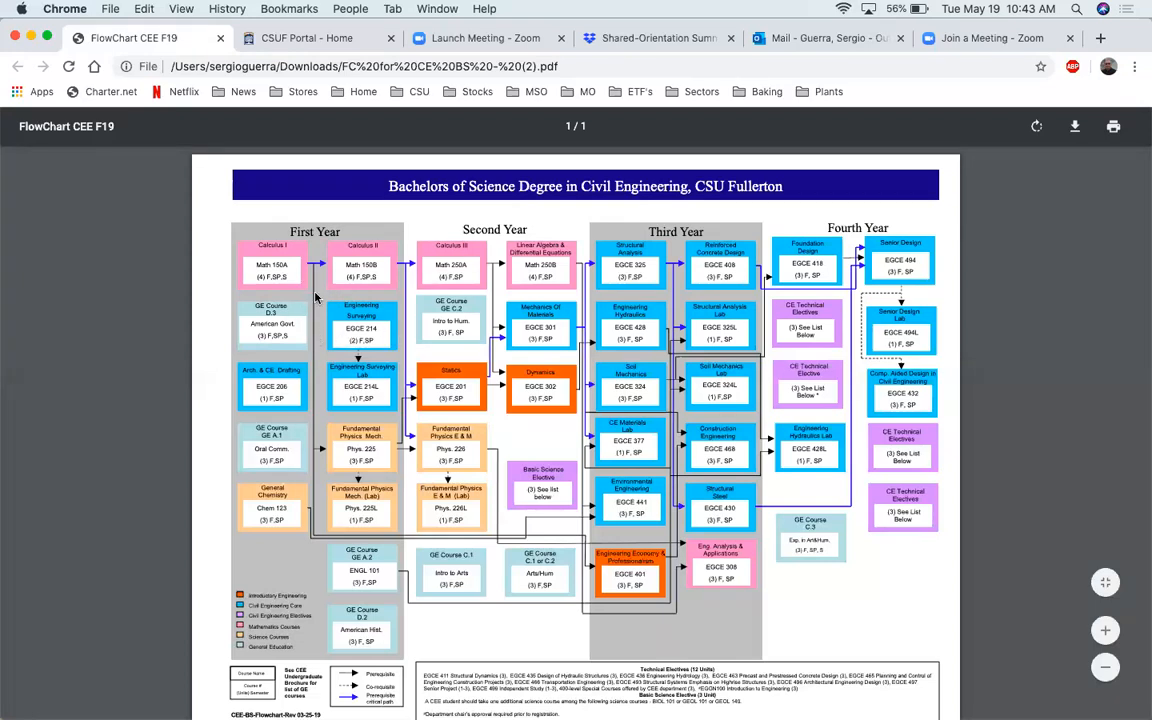
pyautogui.moveTo(370, 304)
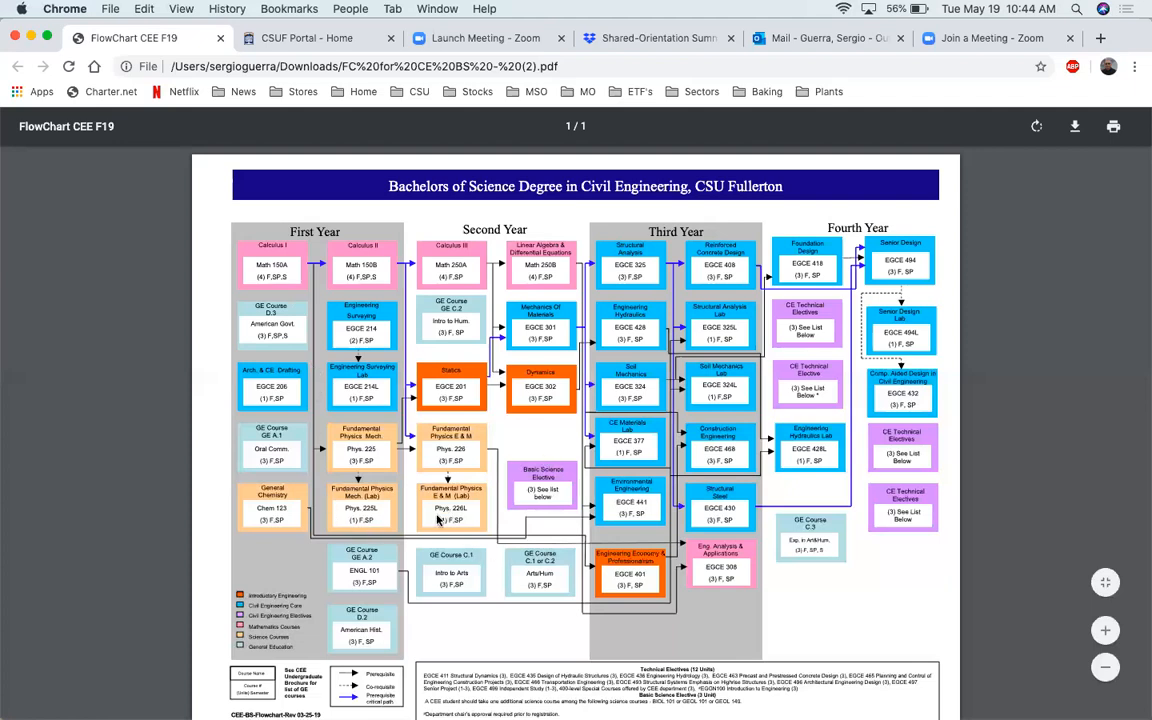
pyautogui.moveTo(344, 480)
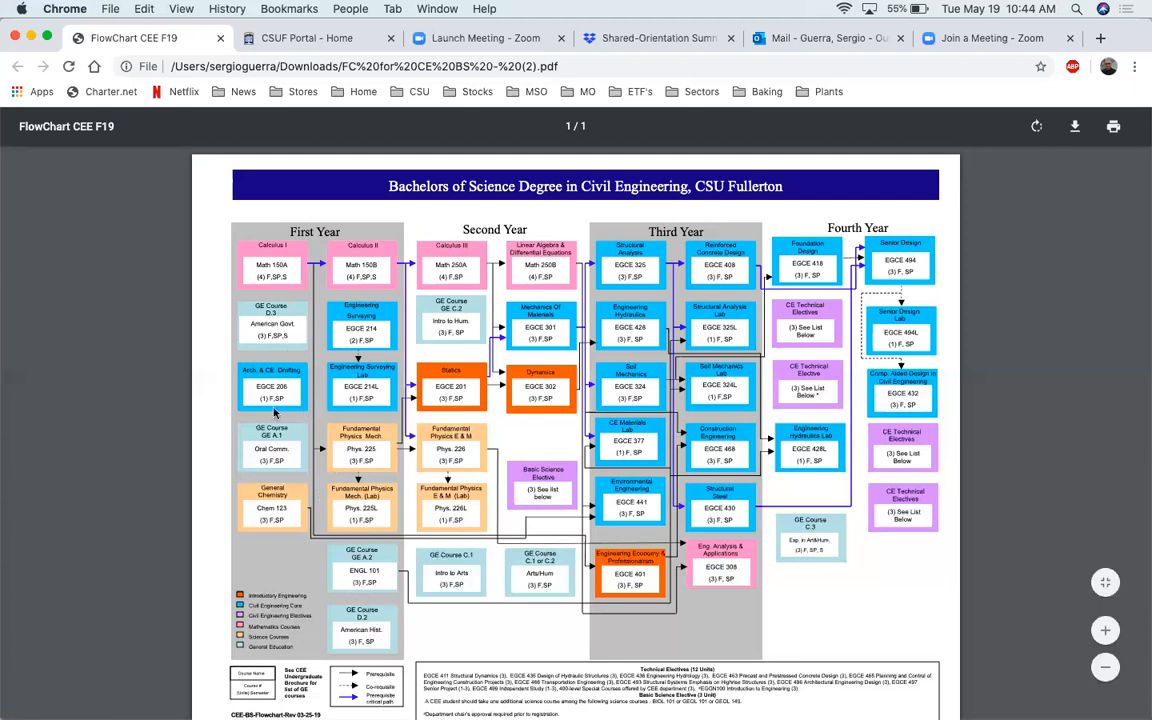
pyautogui.moveTo(312, 536)
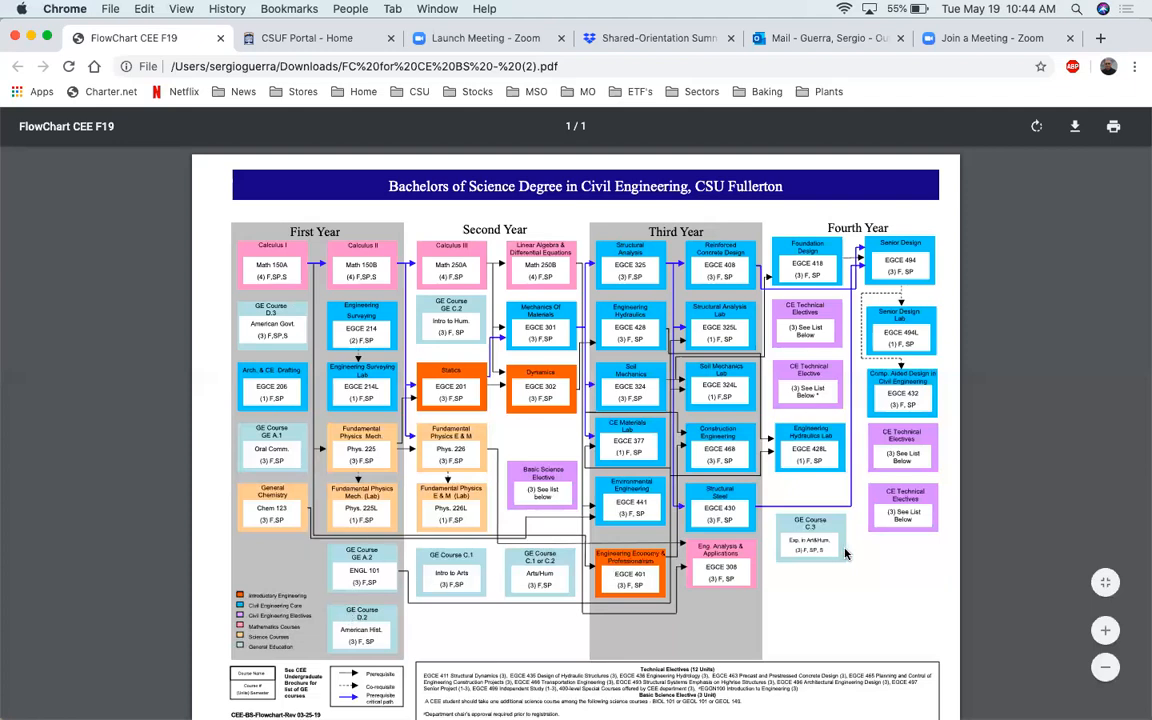
pyautogui.moveTo(280, 436)
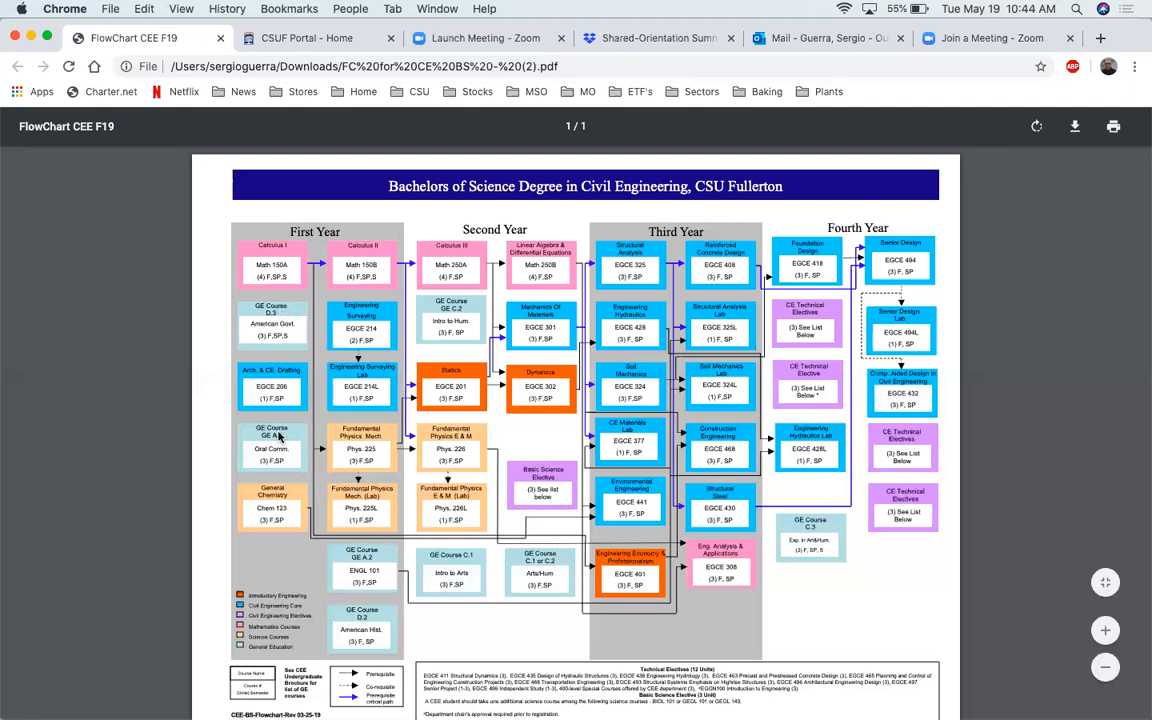
pyautogui.moveTo(328, 410)
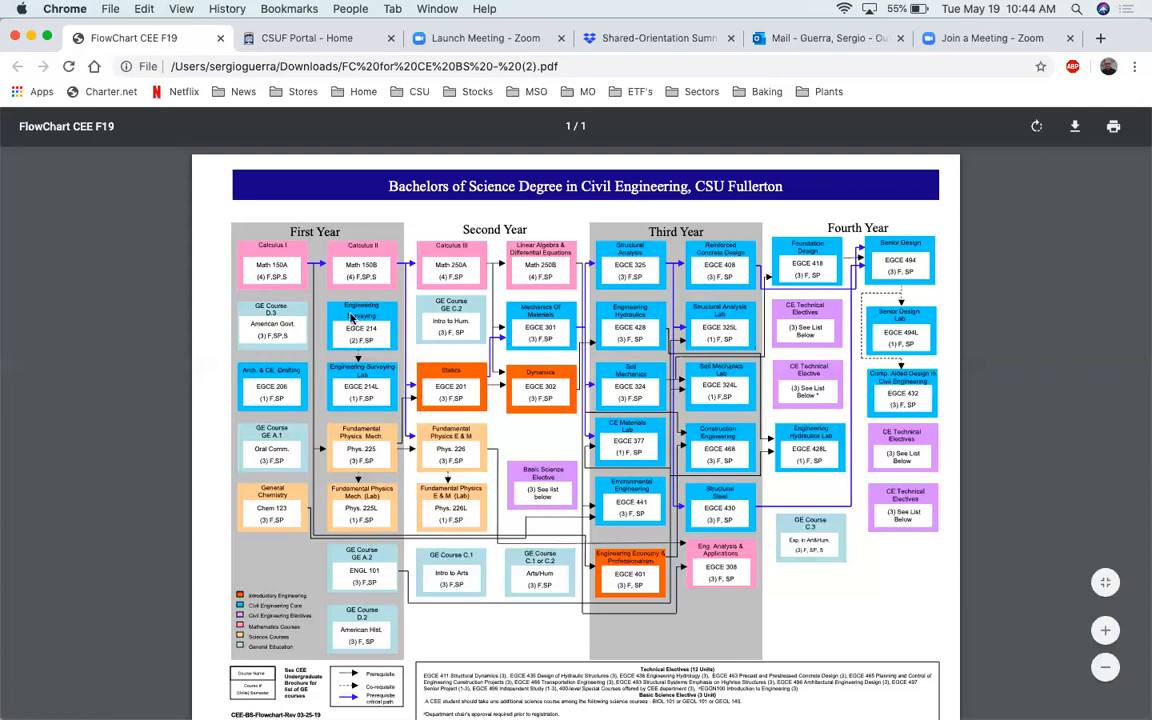
pyautogui.moveTo(368, 362)
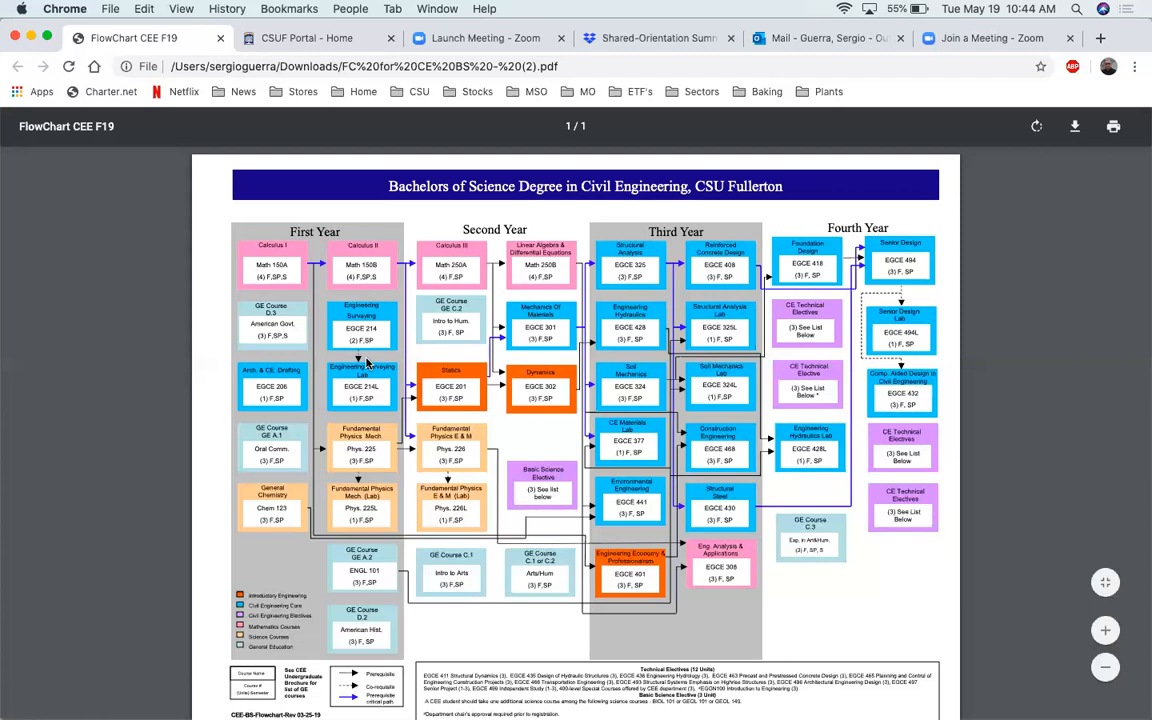